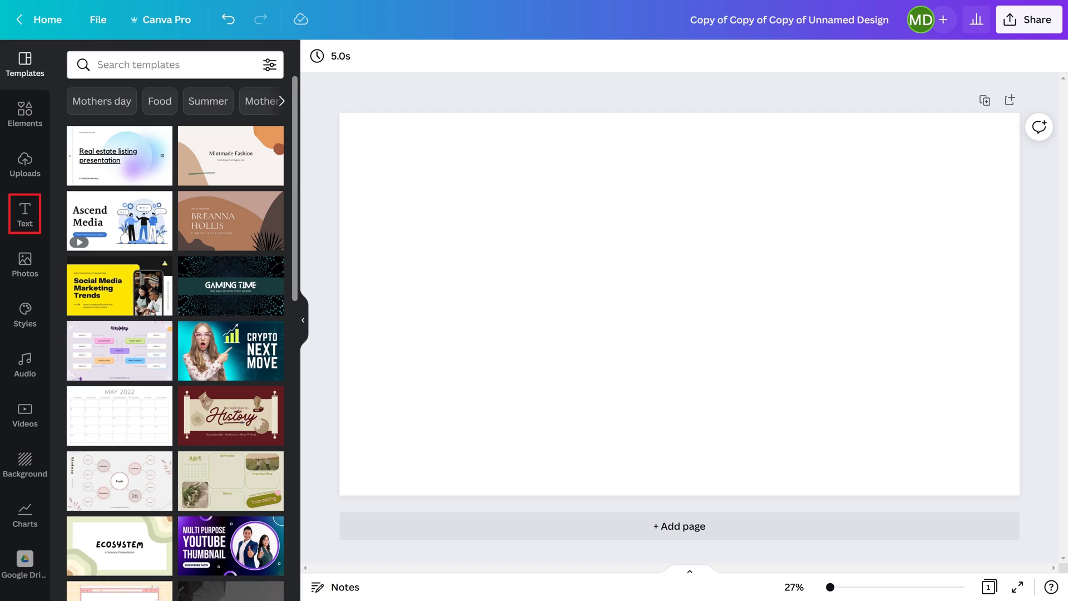
Reveal the add-text choices for the blank design in the mobile editor
left_click(24, 213)
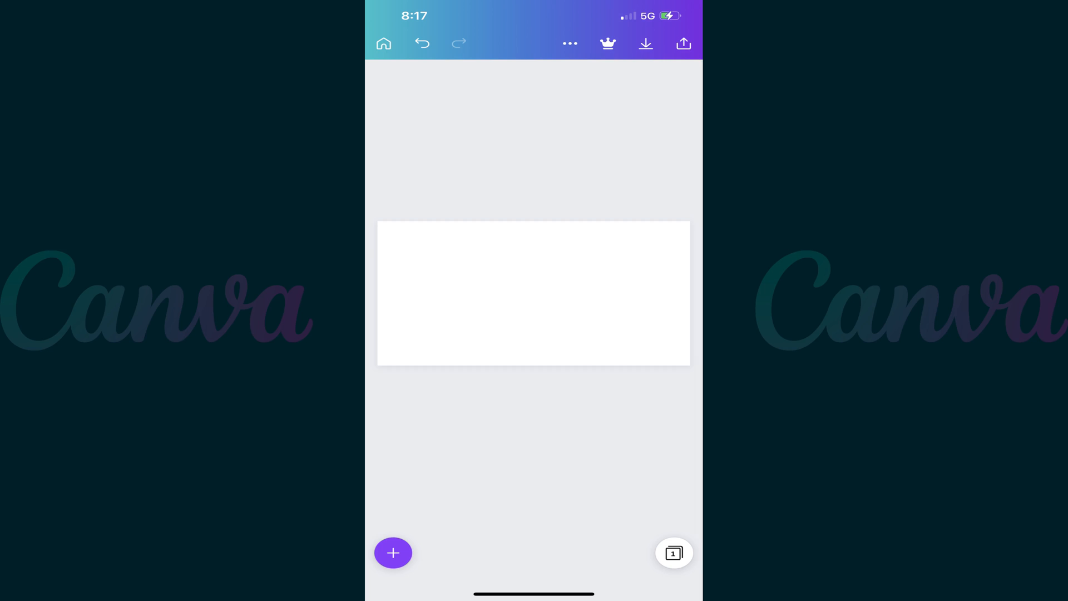
Insert a default 'Add a heading' text box onto the blank page
left_click(393, 553)
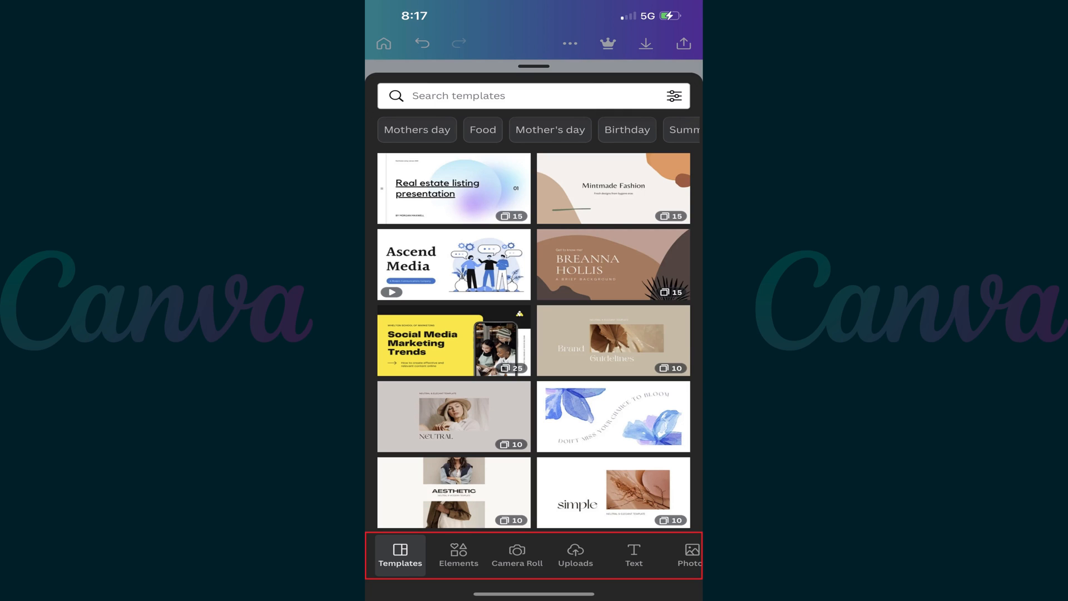
left_click(633, 553)
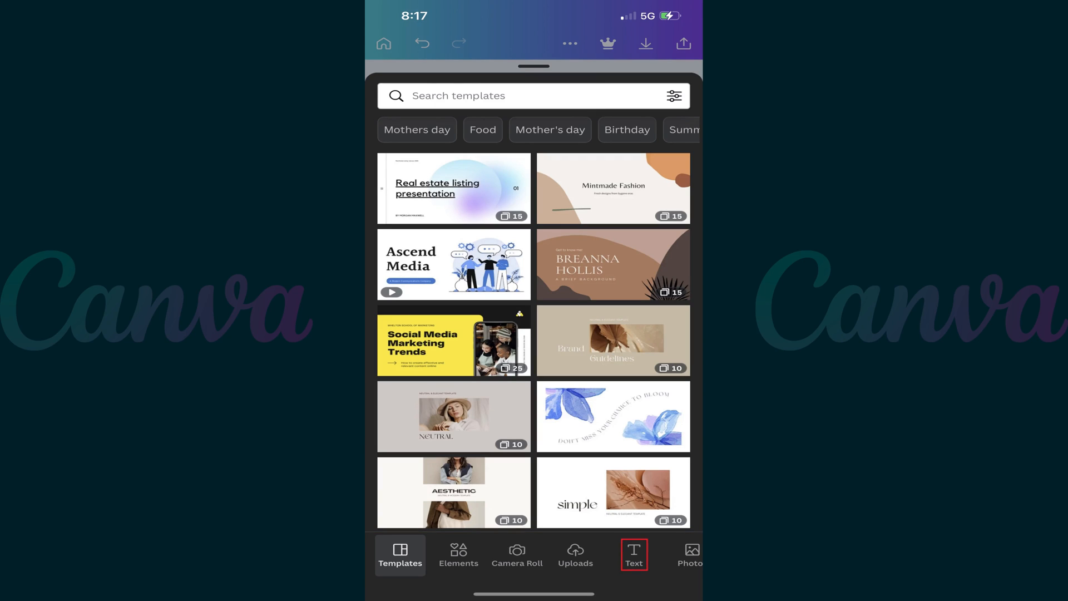
left_click(633, 553)
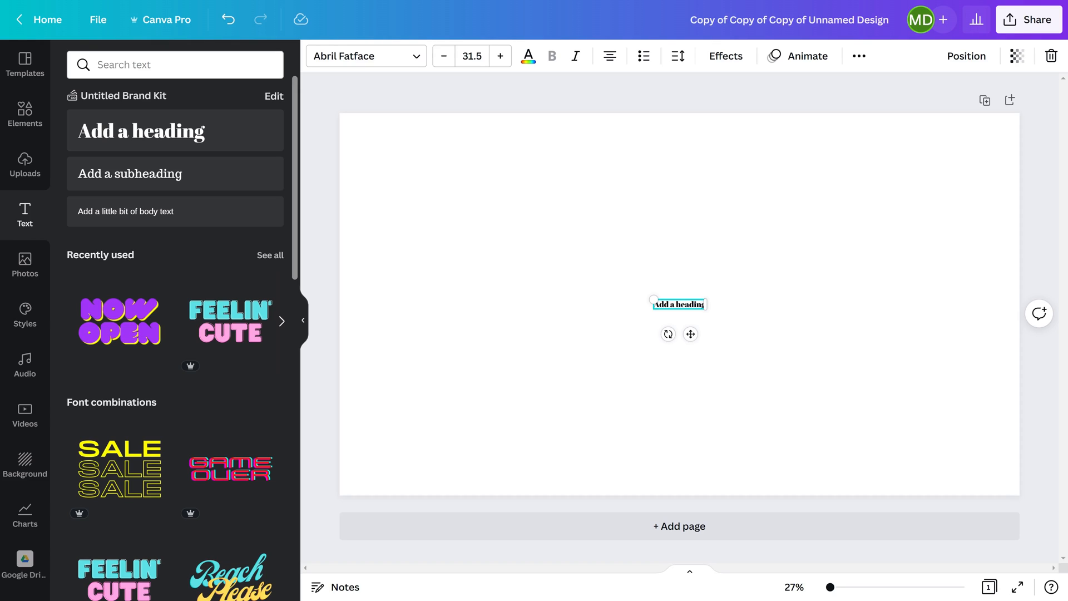
Select the heading and scale it up to size 408 across two lines
left_click(678, 302)
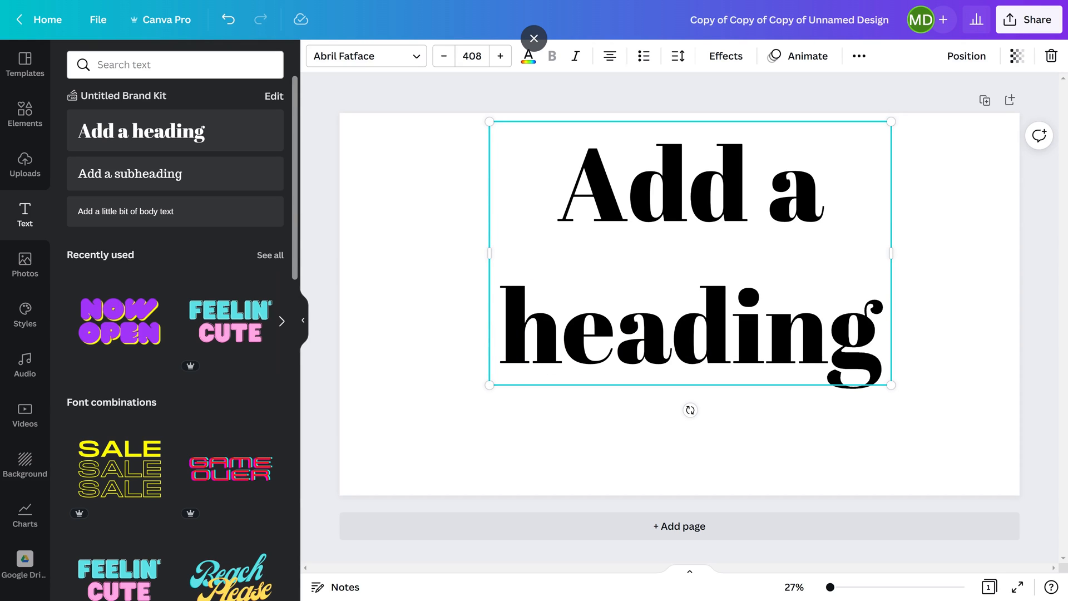
Apply the Bebas Neue font to the heading from the Popular fonts list
left_click(366, 55)
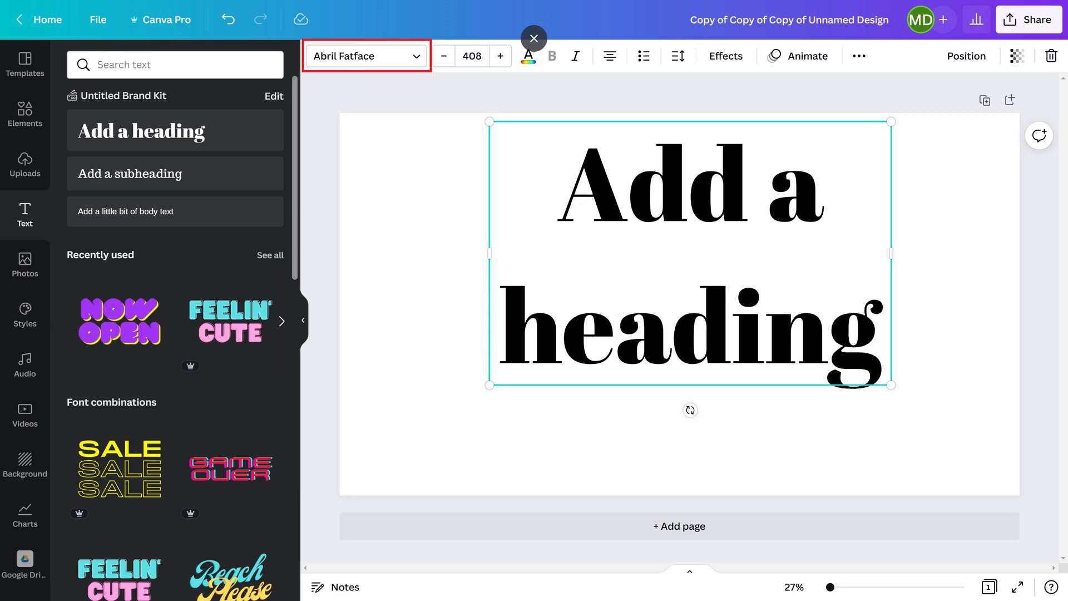
left_click(364, 55)
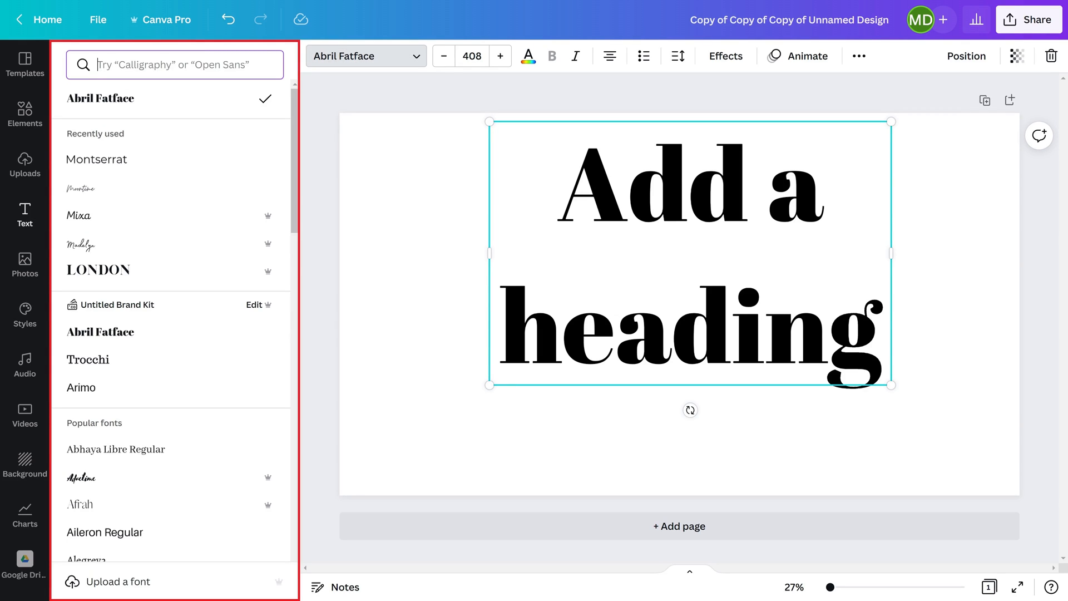
left_click(87, 364)
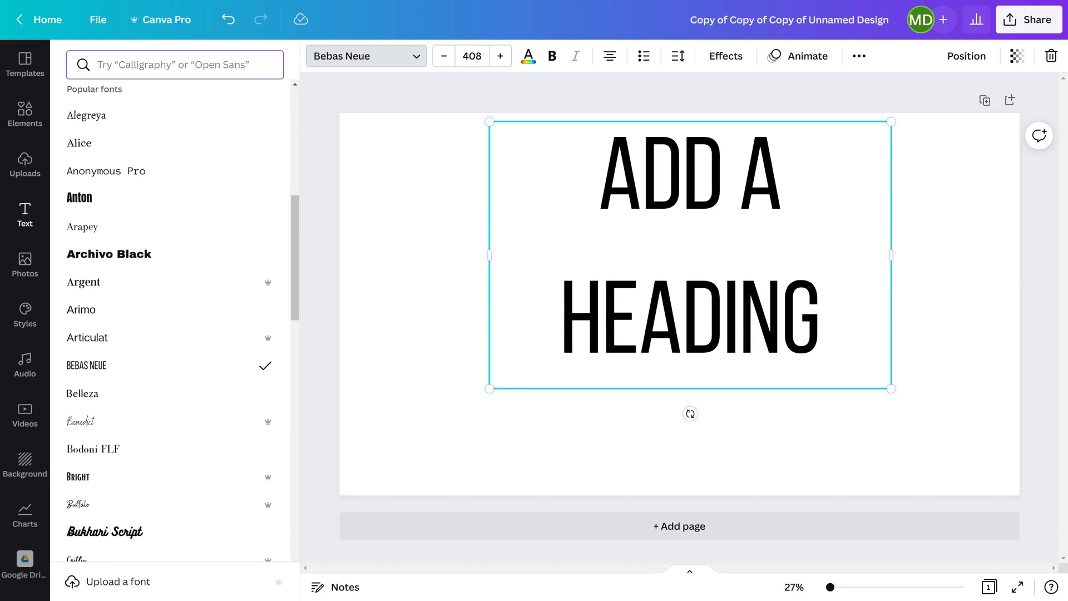
left_click(527, 55)
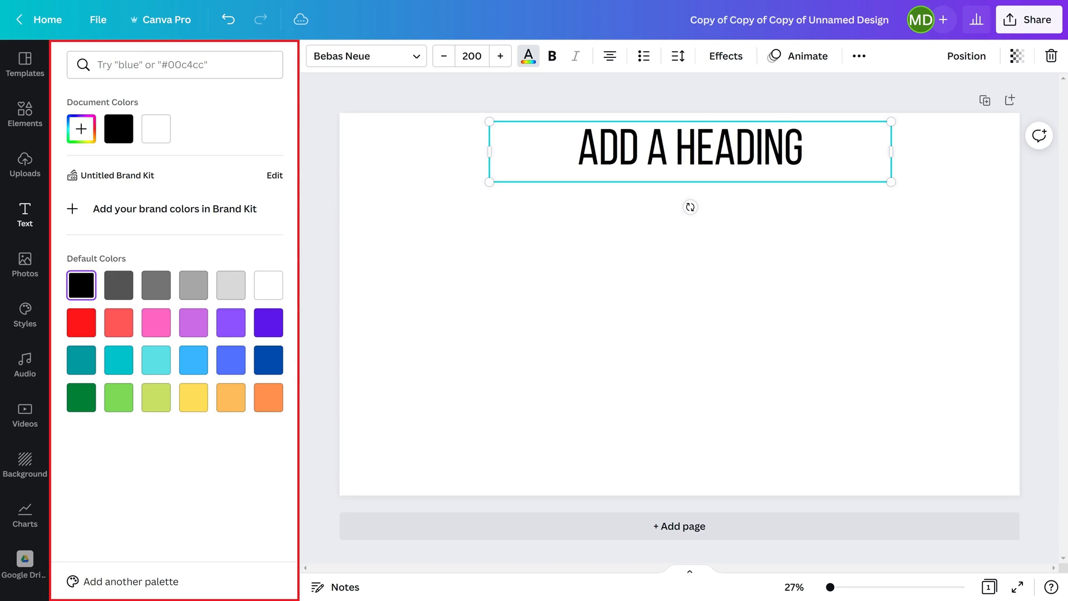
Colour the heading red from Default Colors, then restore it to black
left_click(80, 322)
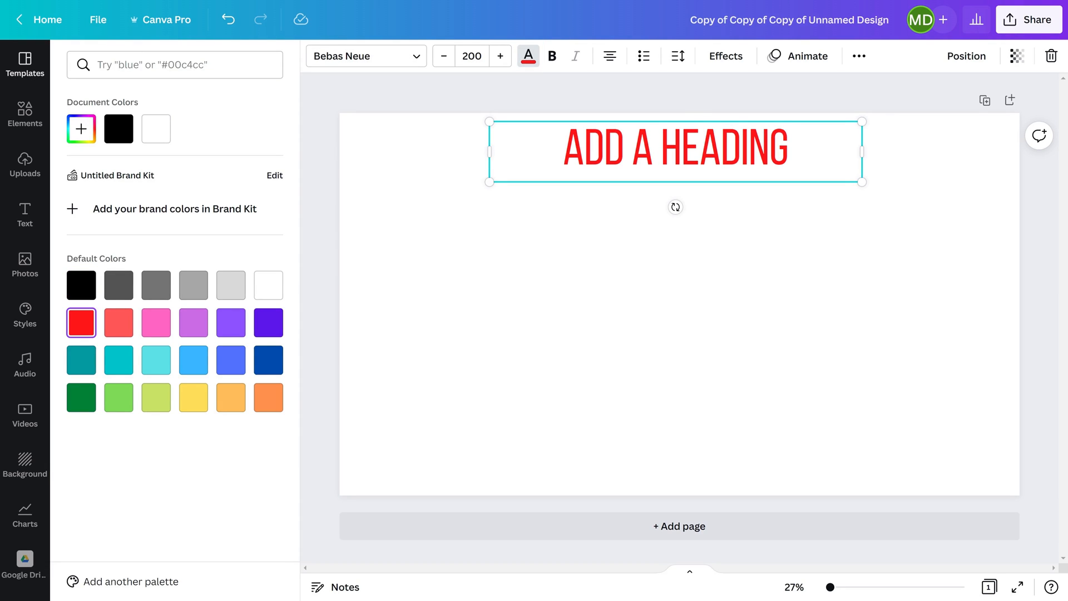
left_click(155, 323)
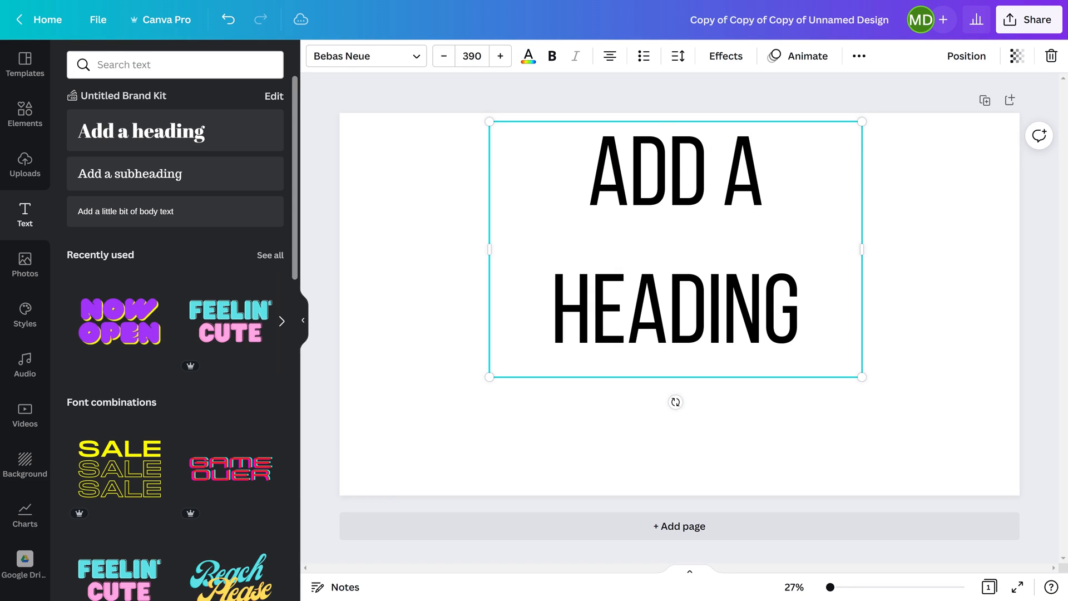
left_click(643, 56)
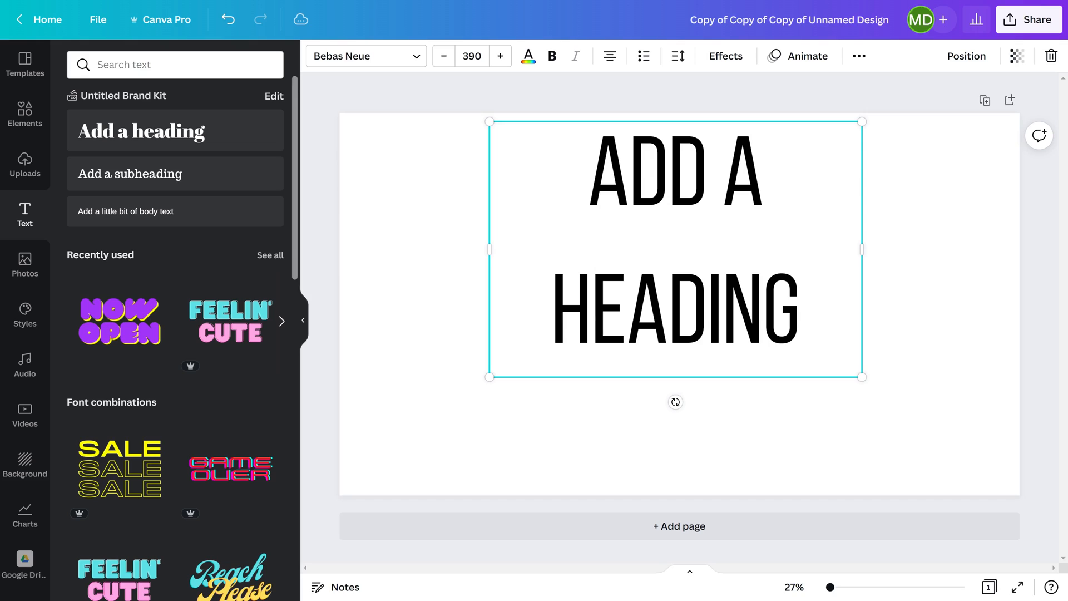
left_click(643, 55)
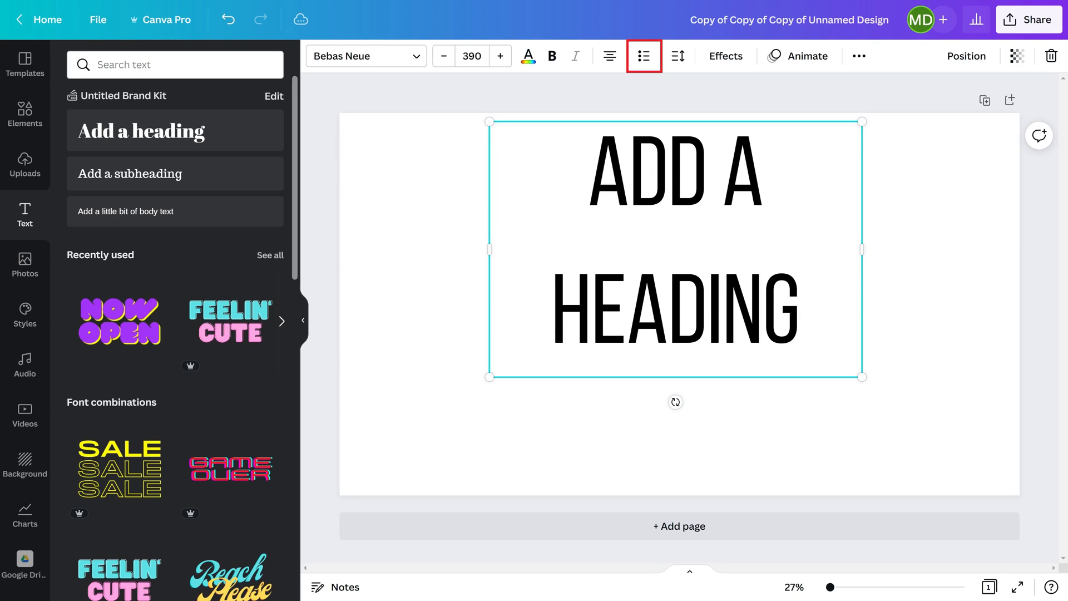
left_click(643, 55)
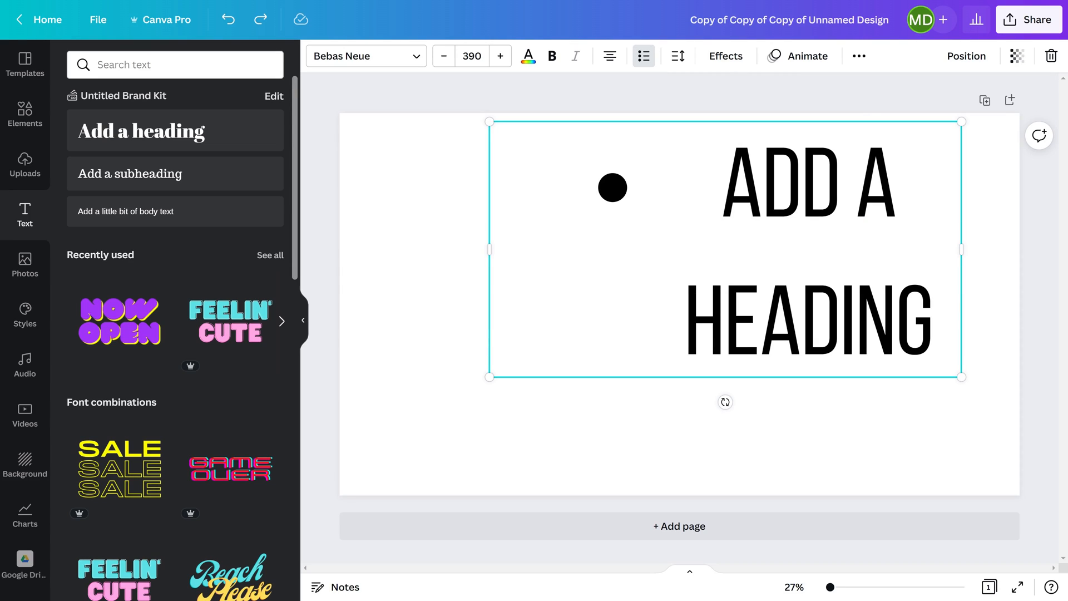
left_click(642, 55)
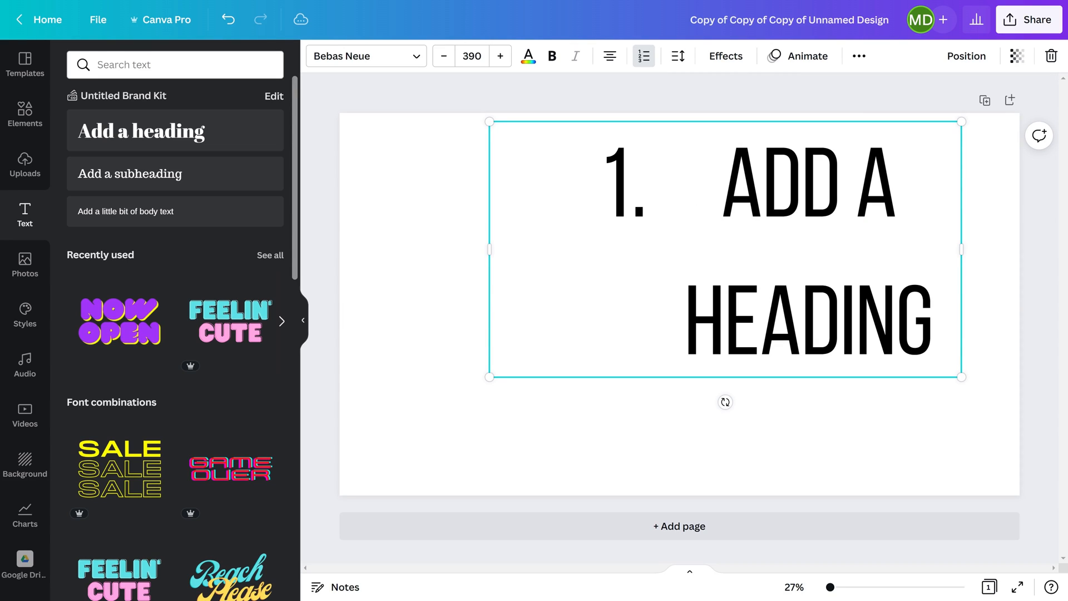
left_click(677, 56)
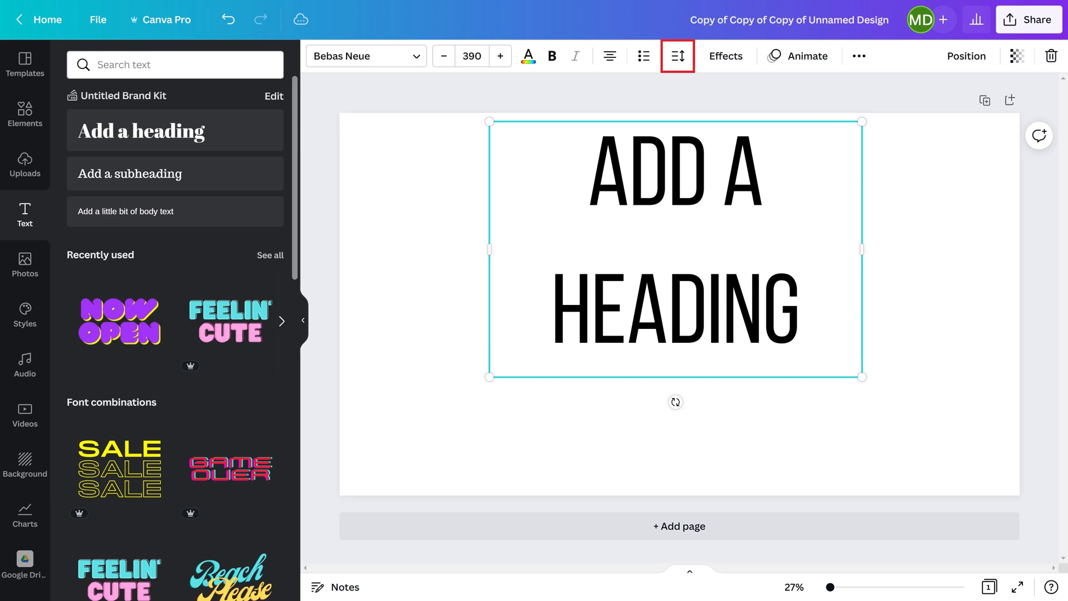
left_click(677, 56)
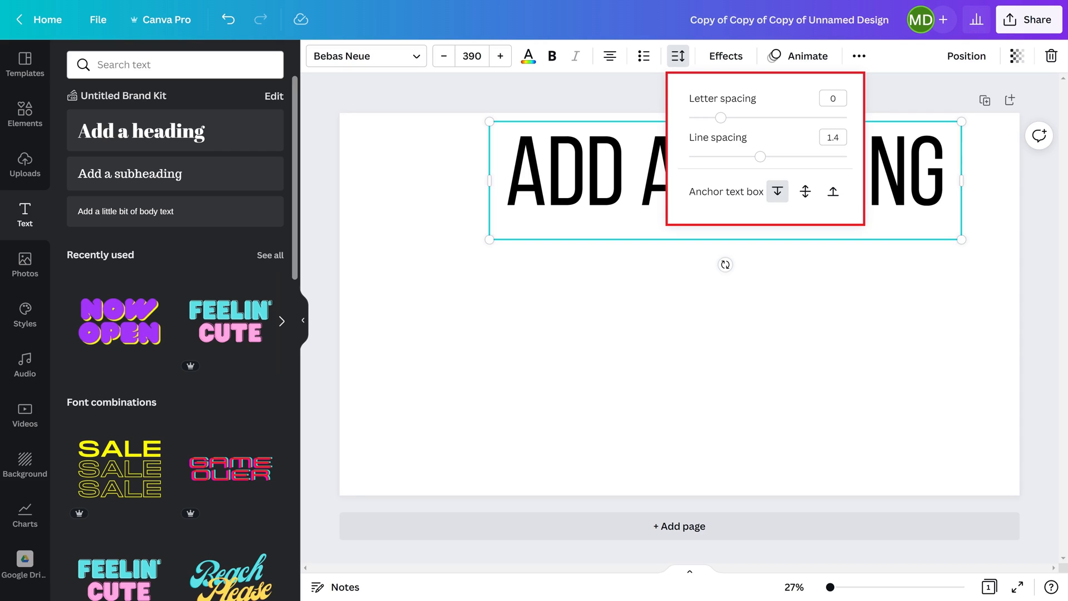
left_click(677, 56)
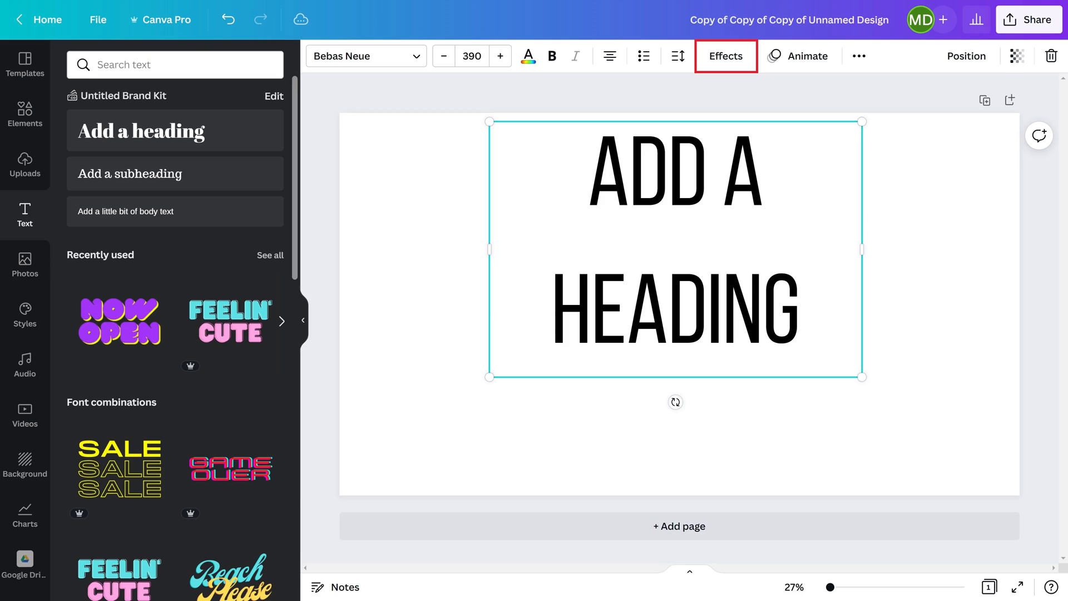
left_click(724, 56)
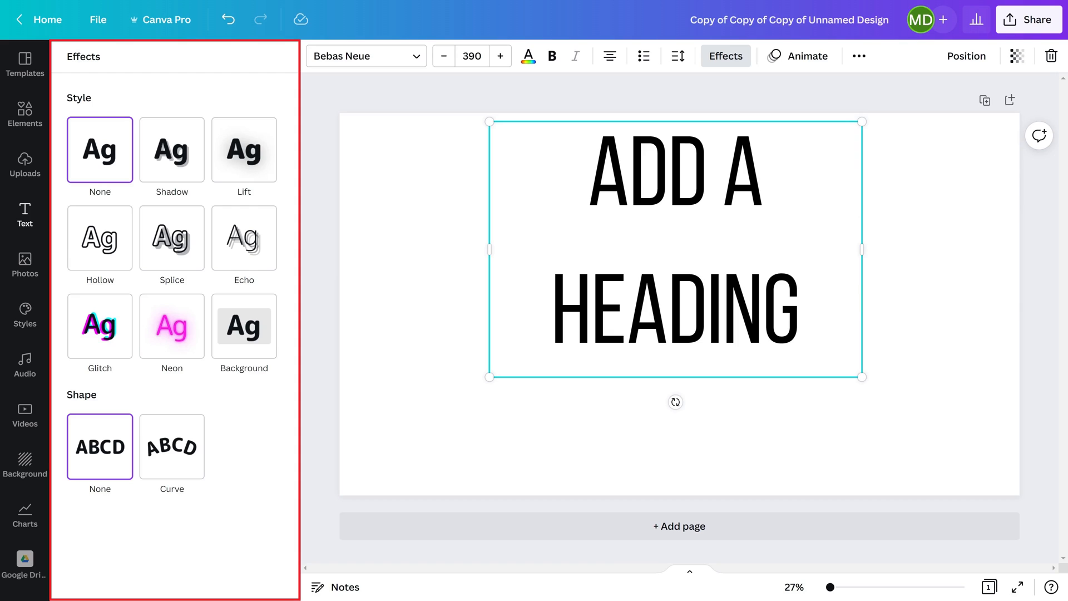
left_click(171, 149)
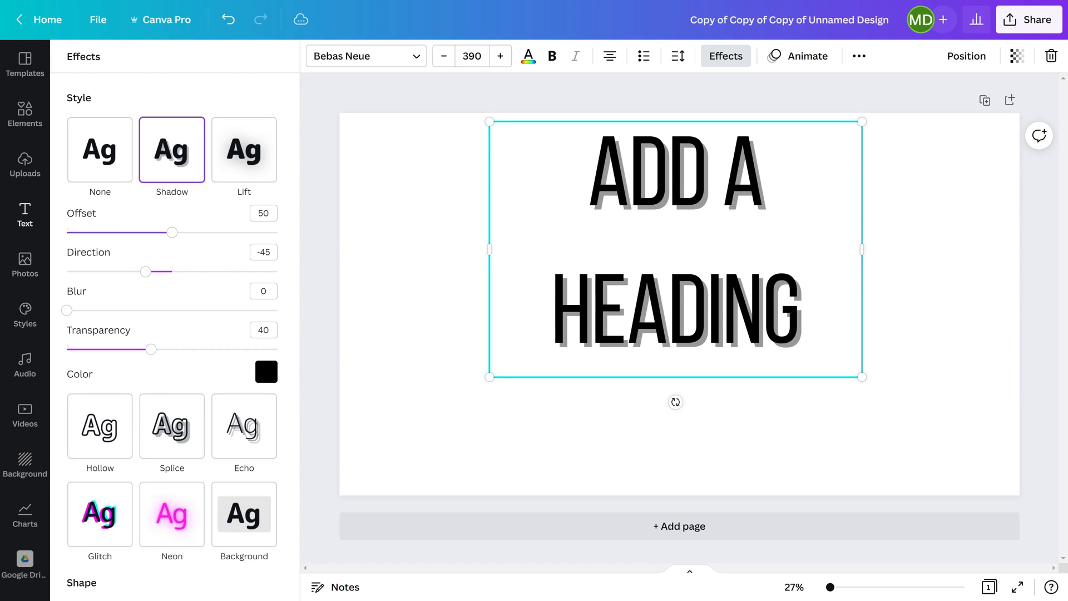
left_click(244, 325)
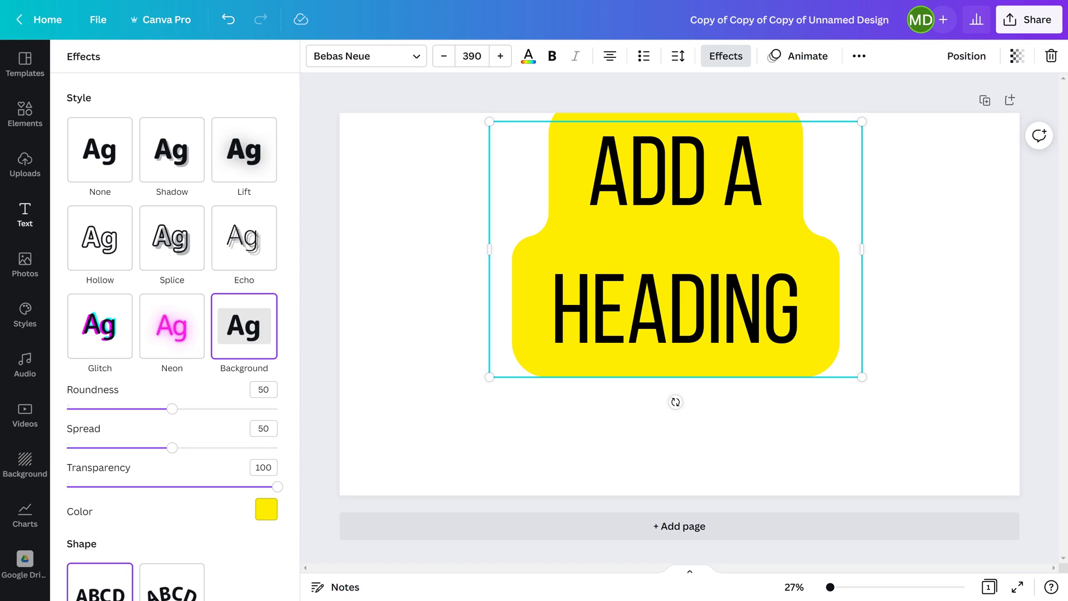
left_click(99, 151)
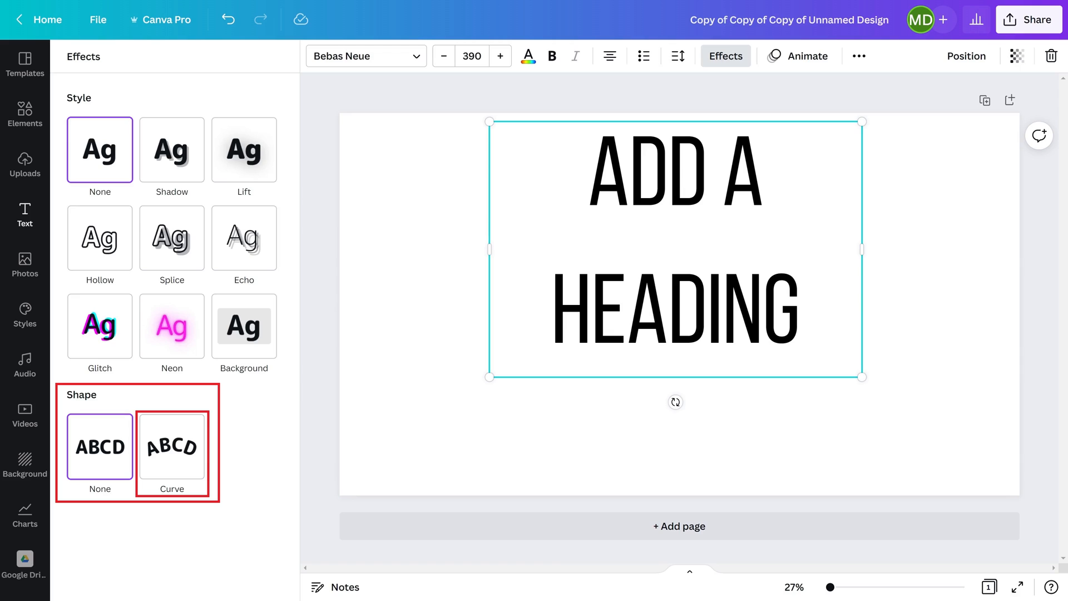
left_click(800, 55)
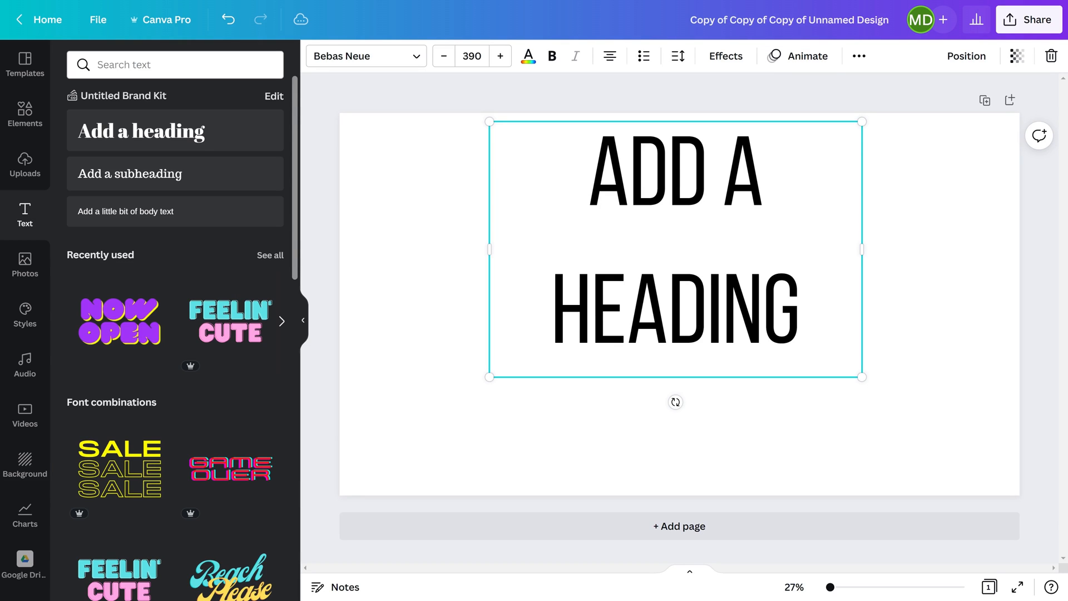
View the text animation choices and the More menu (underline, case, link, lock, copy style) without applying any
left_click(807, 55)
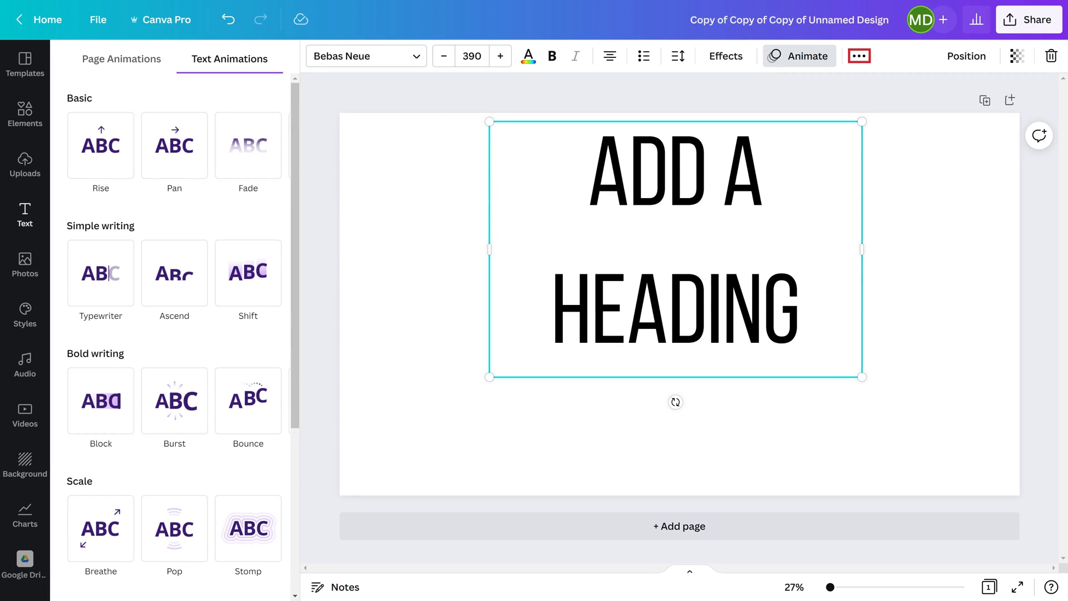
left_click(859, 56)
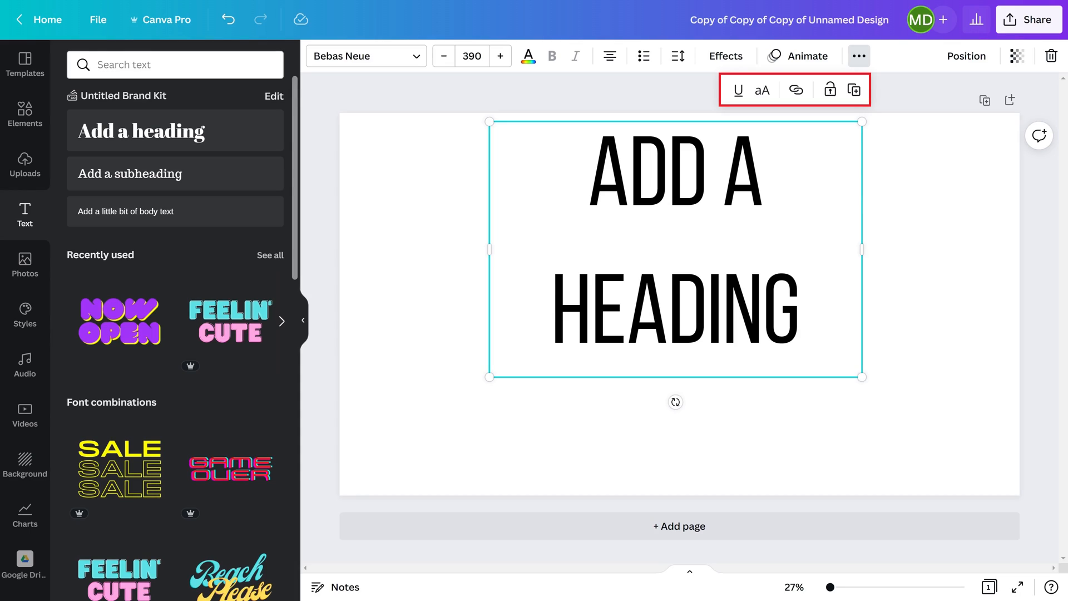